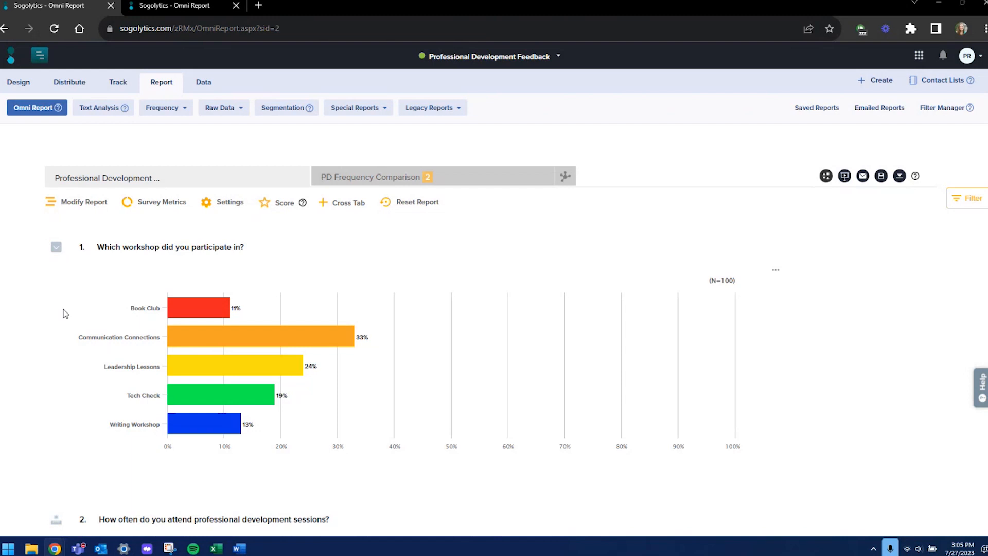
mouse_move(145, 364)
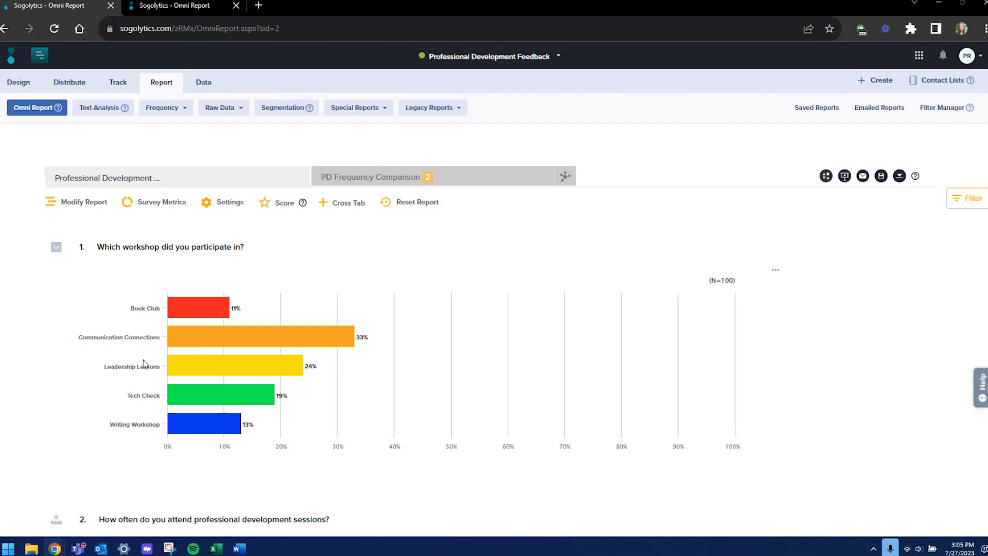
mouse_move(142, 402)
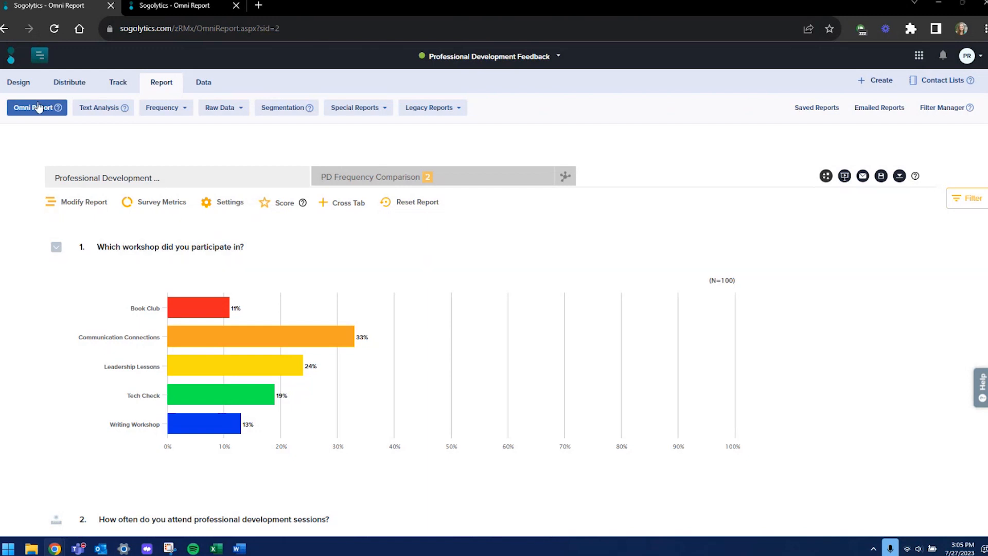
mouse_move(502, 177)
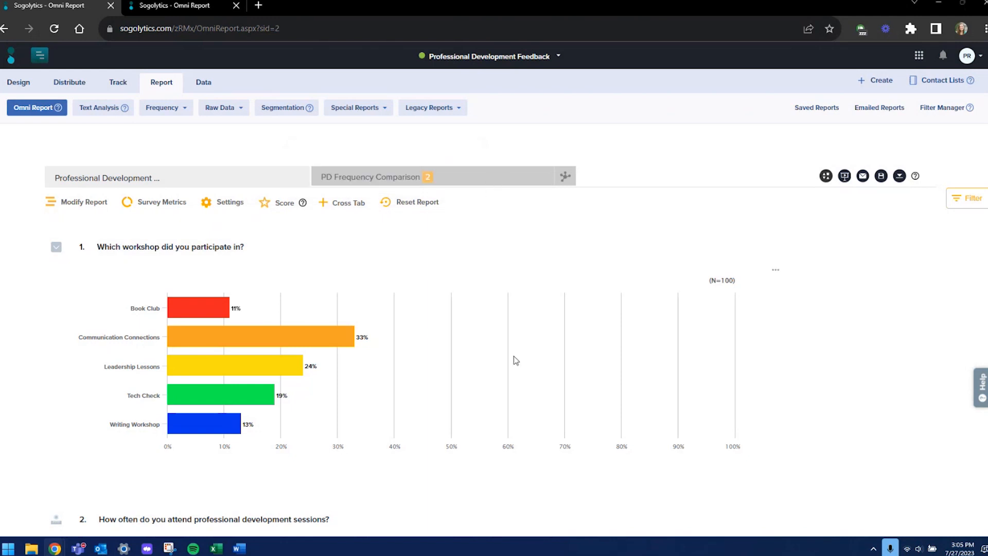
Step: Scroll through the PD Frequency Comparison canvas to reach its segmentation settings
scroll(down, 3)
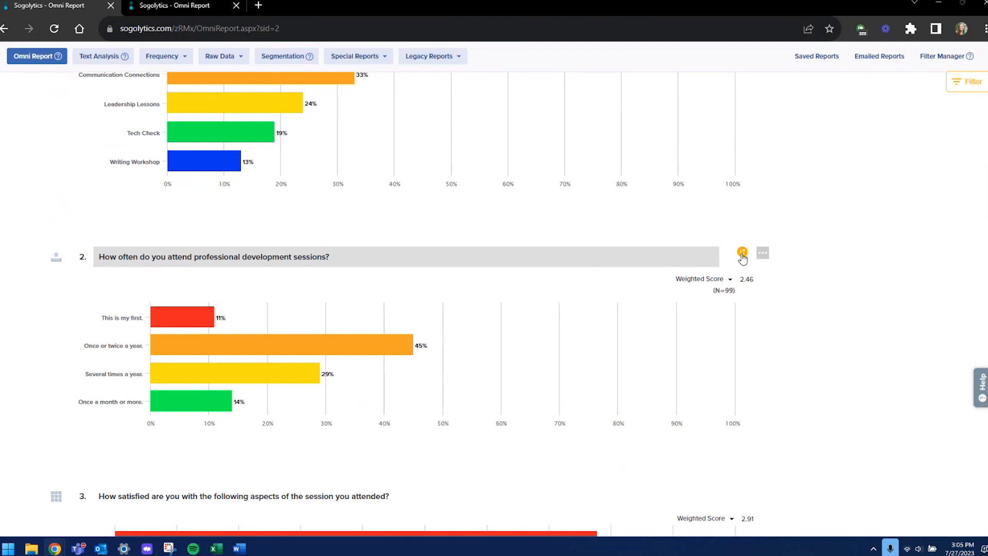
mouse_move(742, 254)
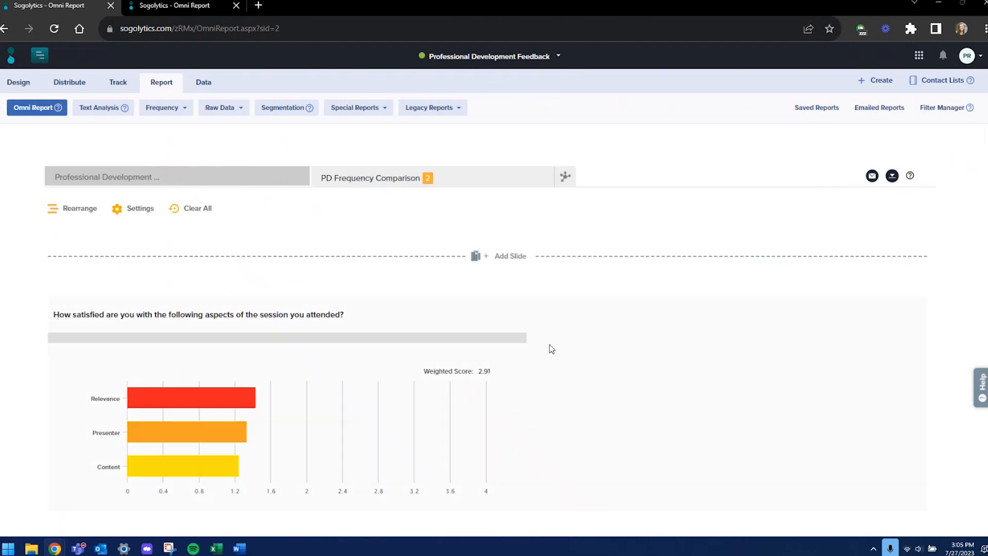
scroll(down, 3)
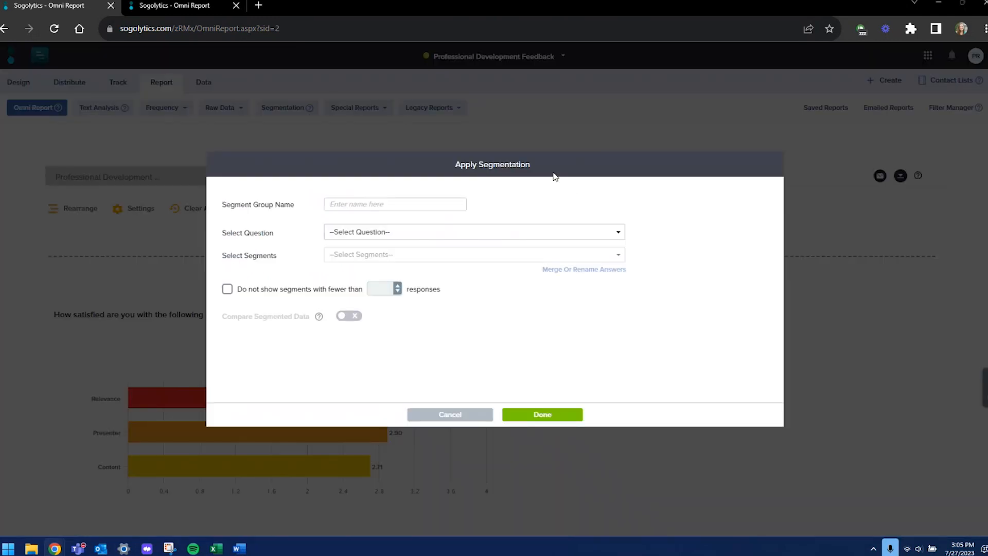
Step: Create a 'Workshops' segment group on question Q1 with all five workshops selected
click(395, 204)
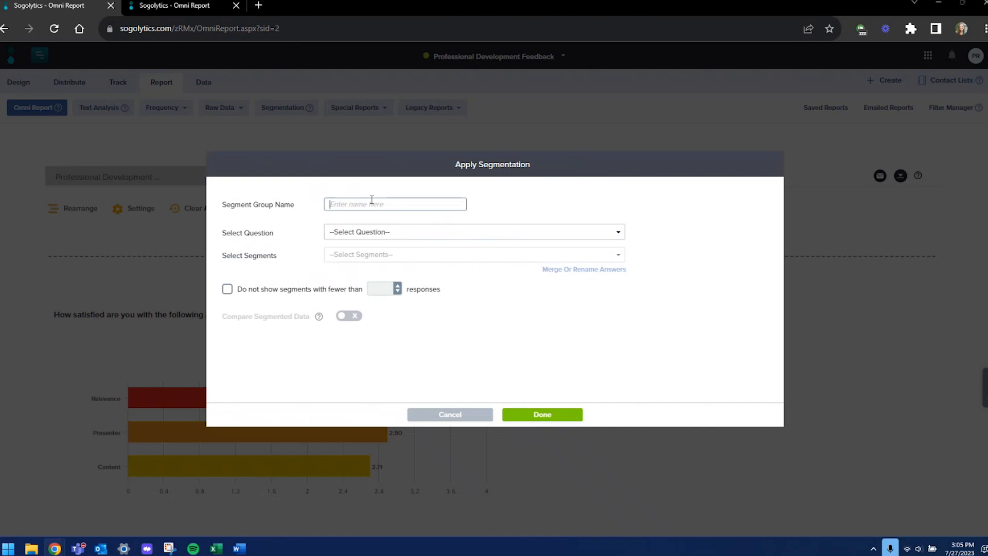
text(Workshops)
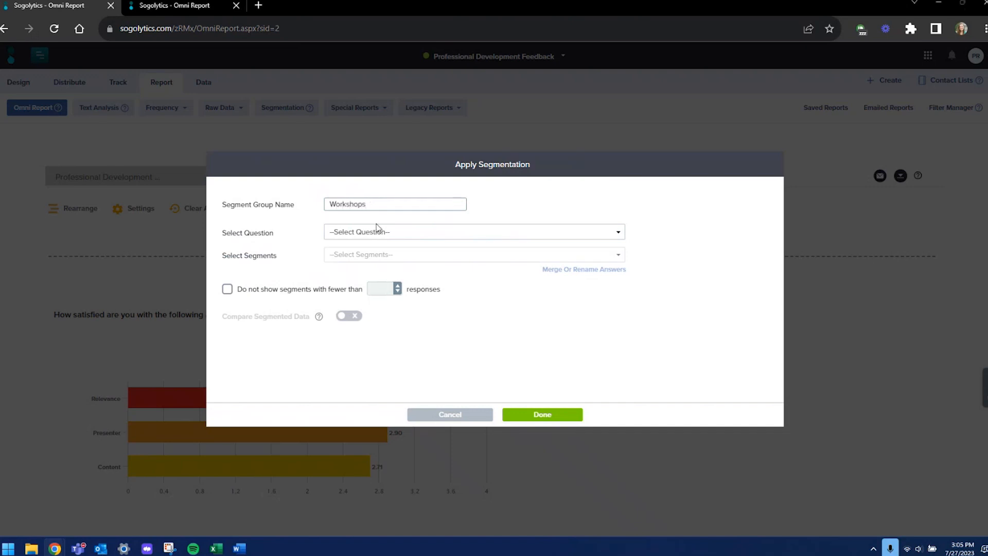
click(473, 231)
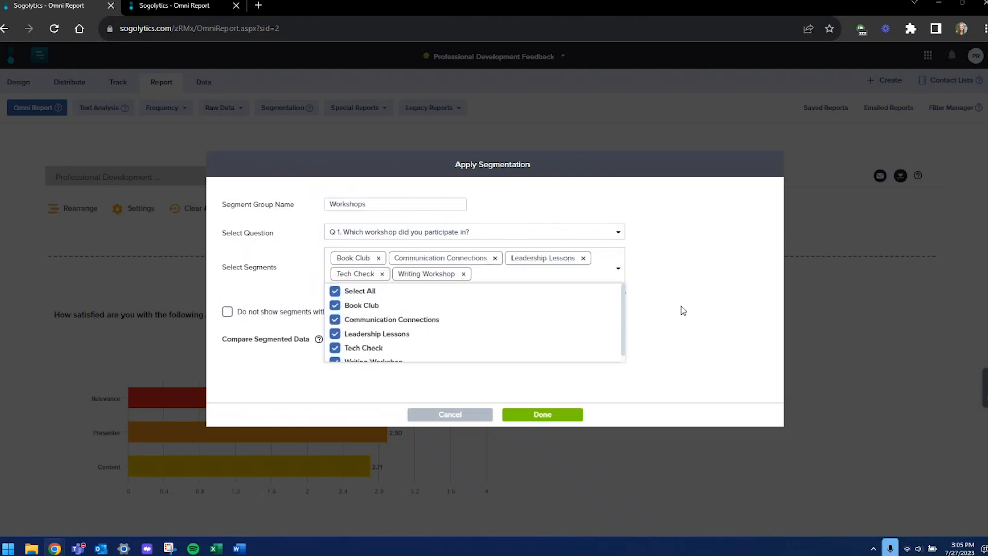
click(541, 413)
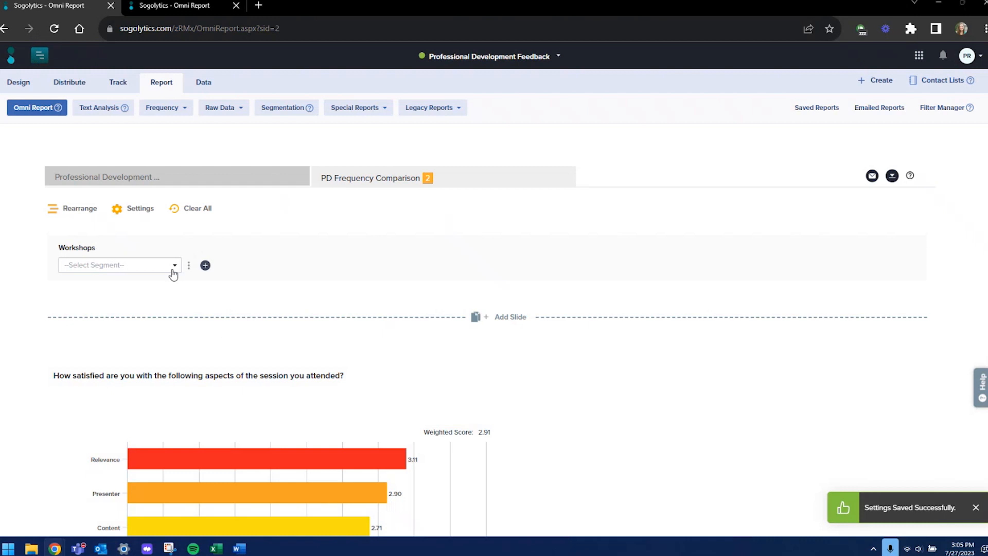
Step: Switch the Workshops segment filter from Book Club to Tech Check
click(118, 265)
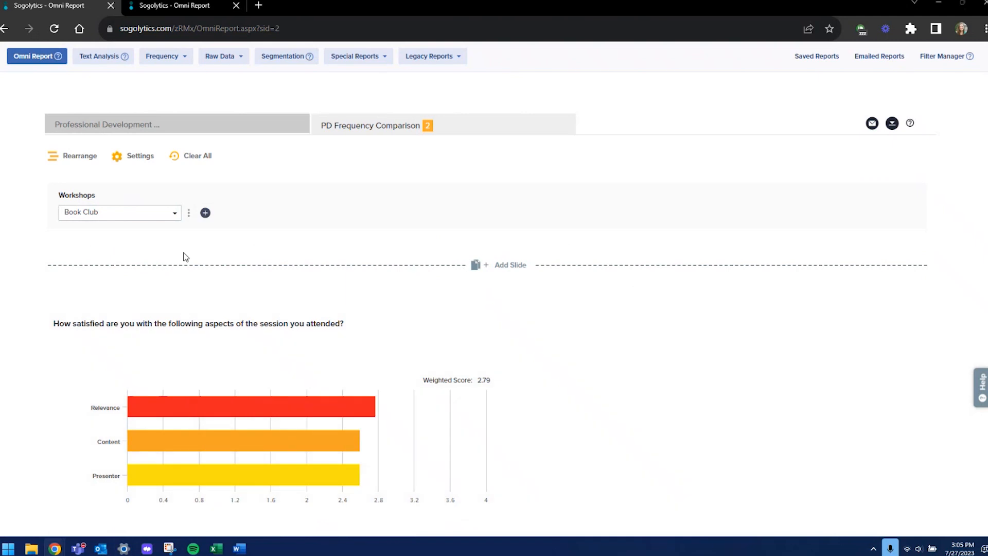
scroll(down, 3)
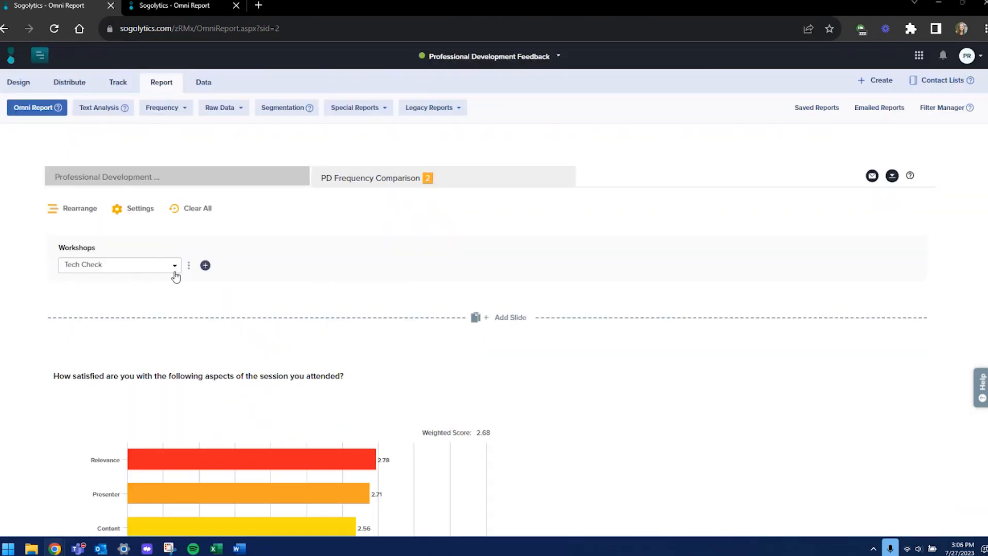
mouse_move(167, 304)
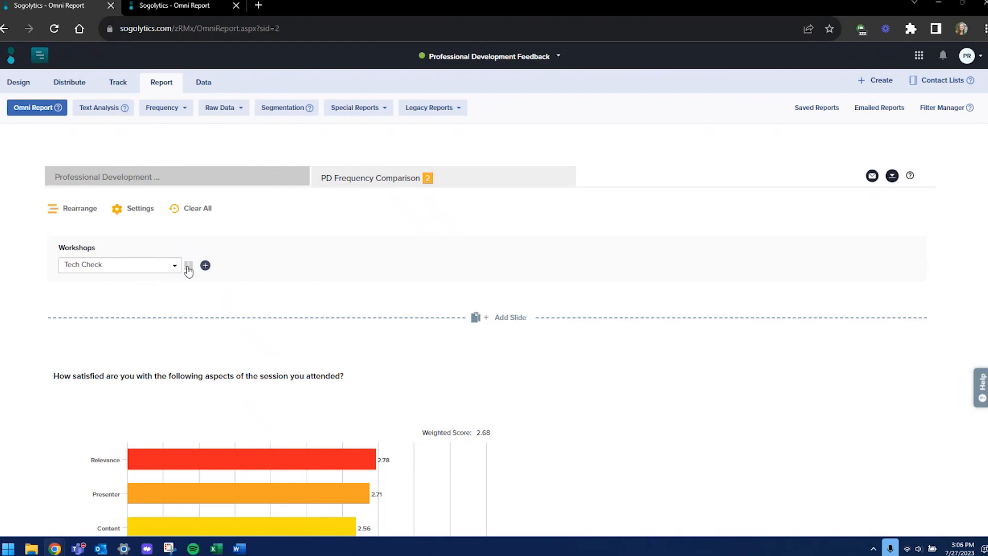
Step: Share segments by email separately, addressing Book Club 'bookc' and Tech Check 'techc' instructors
click(188, 264)
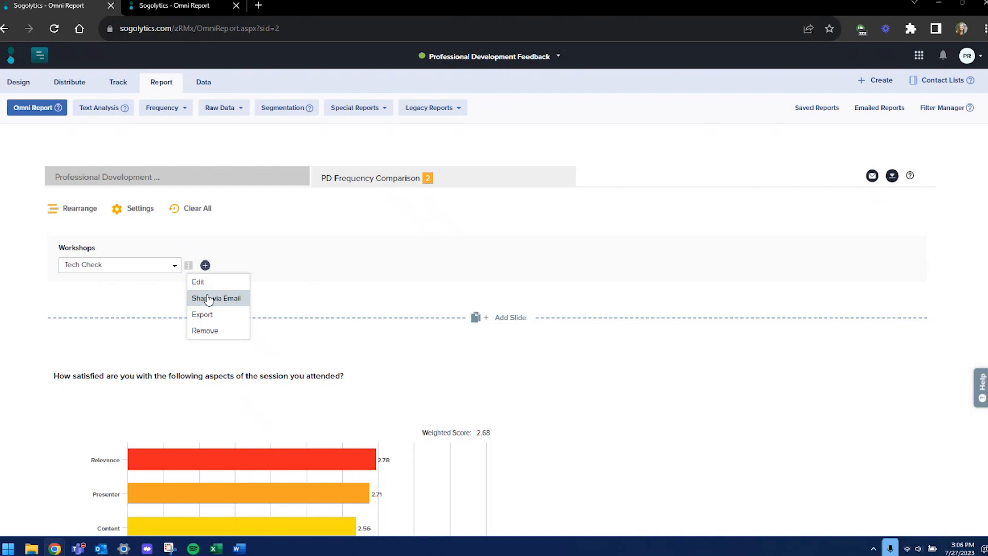
click(216, 297)
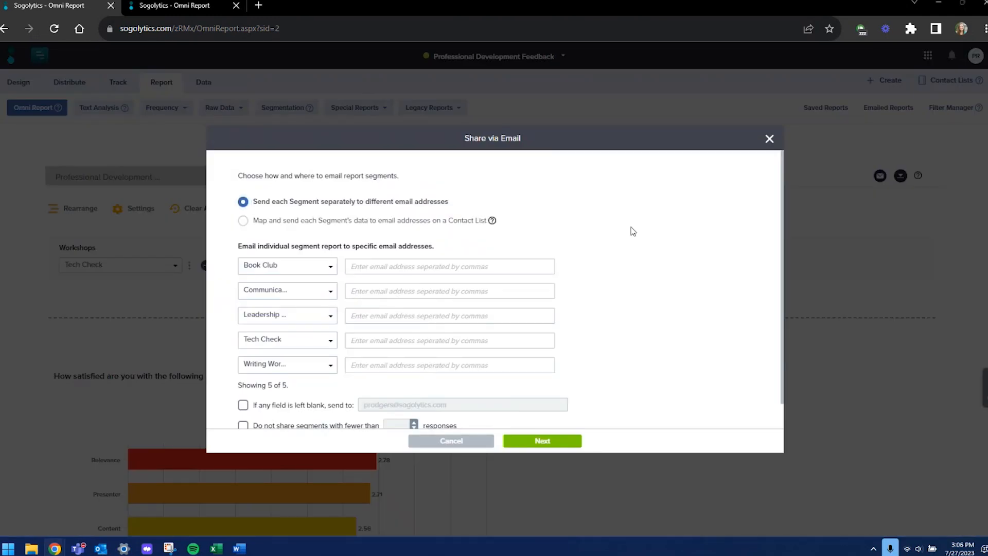
mouse_move(634, 192)
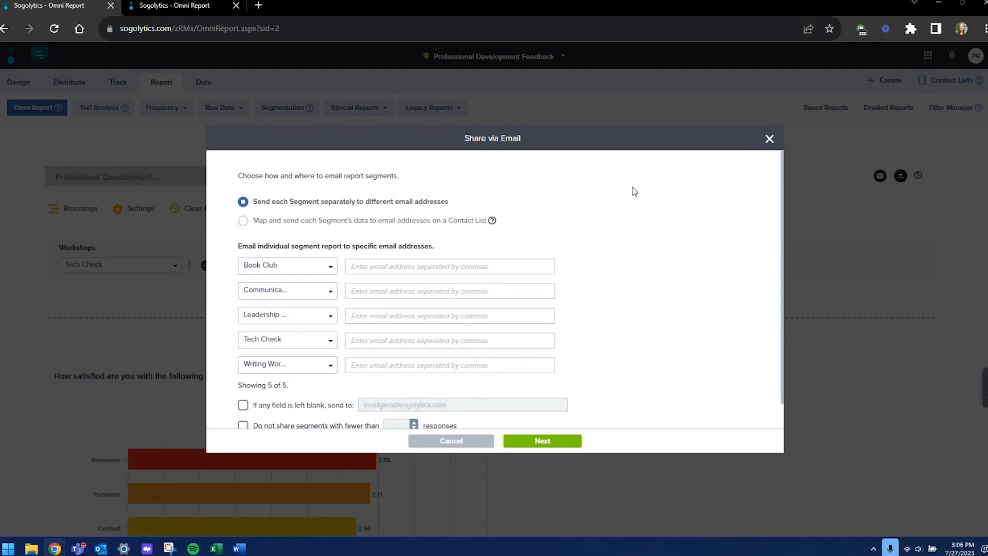
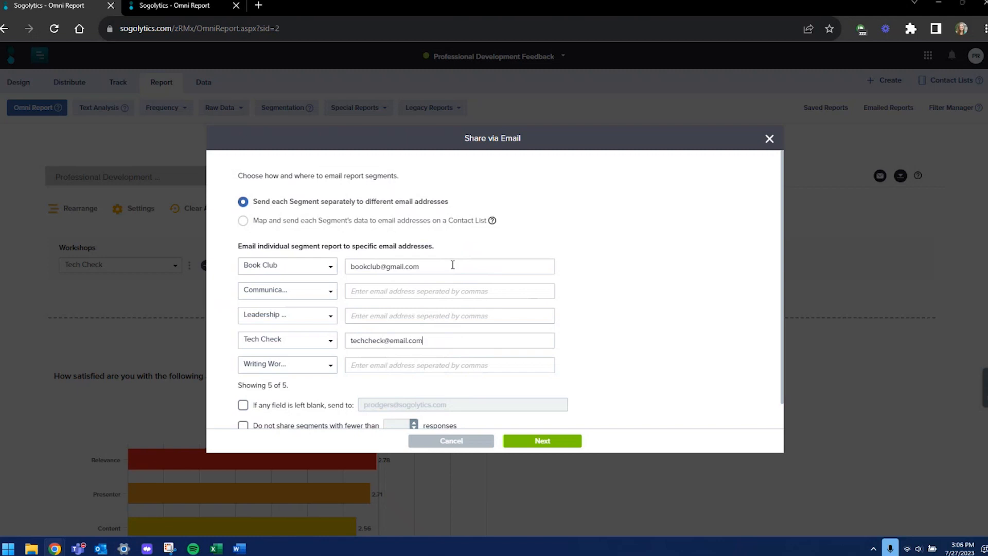
scroll(down, 3)
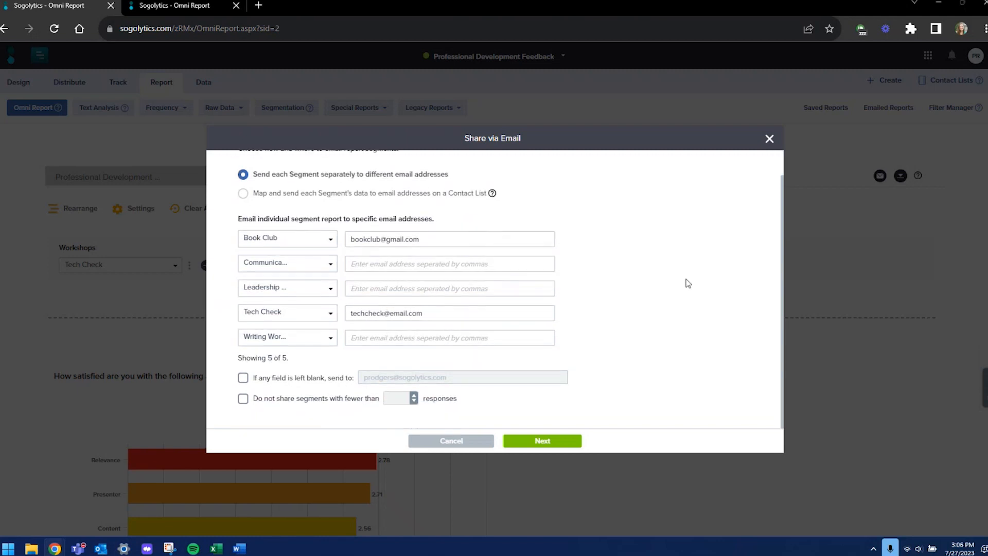
mouse_move(607, 405)
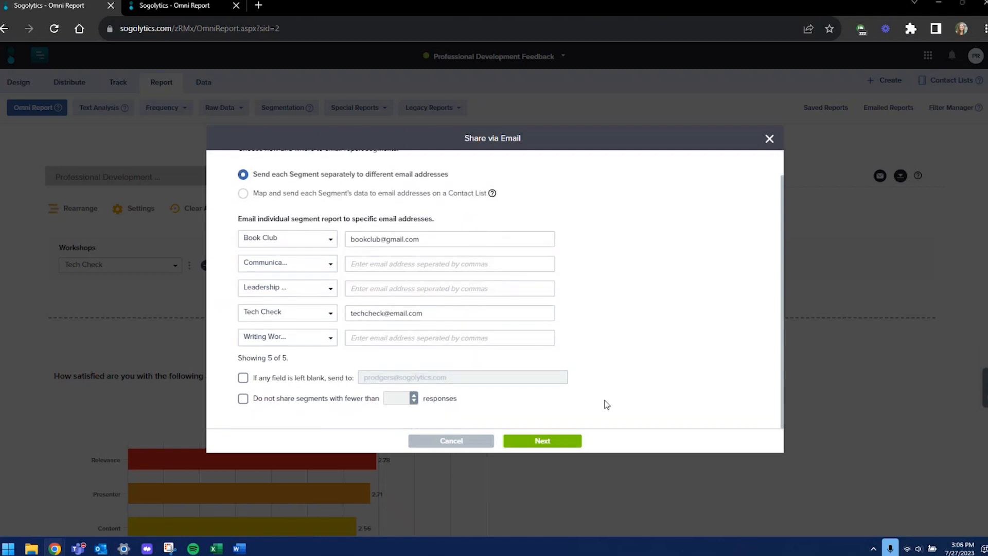
click(542, 441)
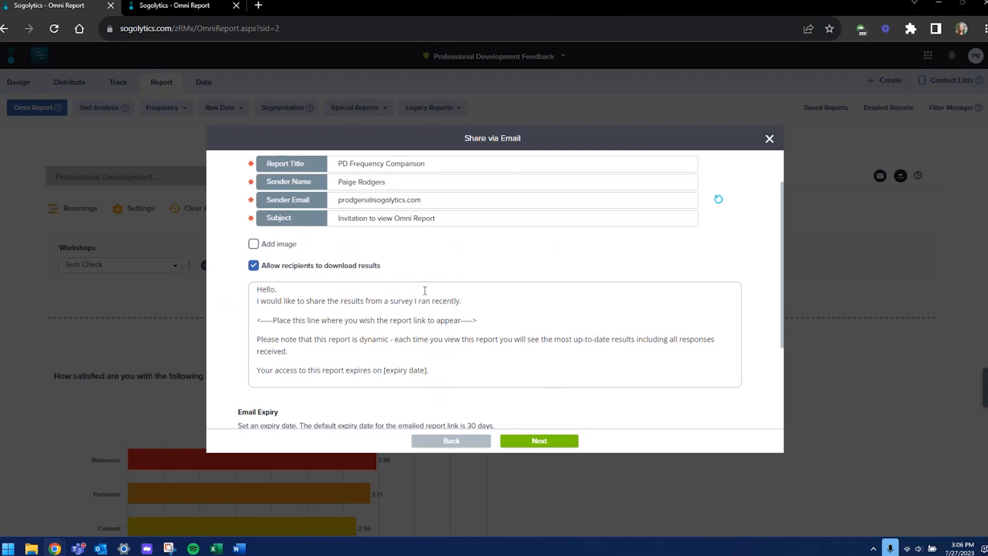
Step: Preview the segment report emails and send them to the instructors
click(539, 440)
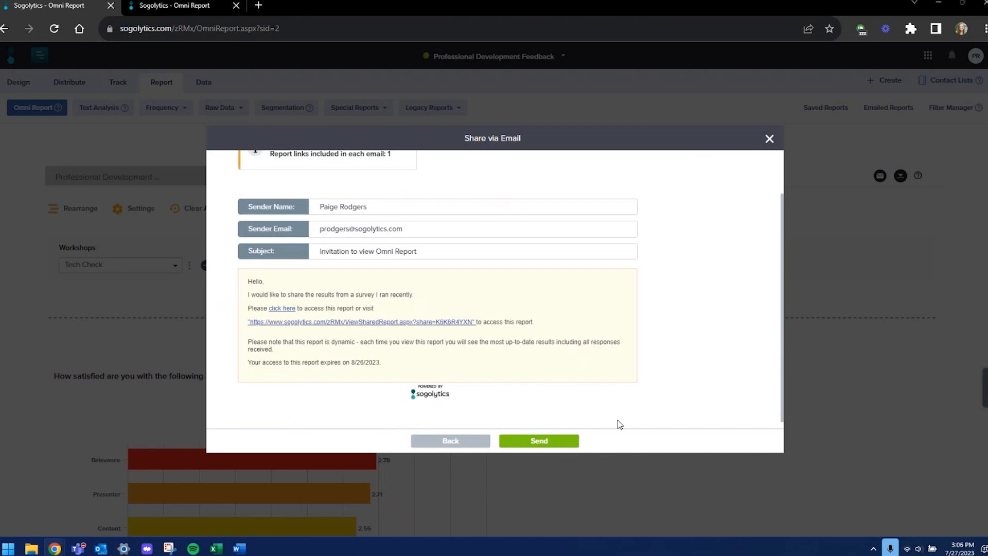
click(539, 440)
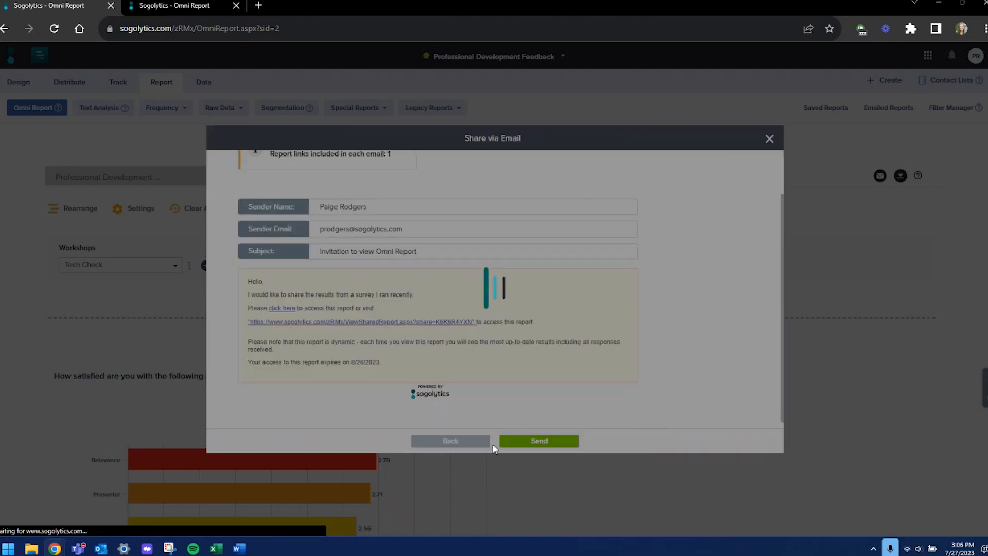
click(538, 440)
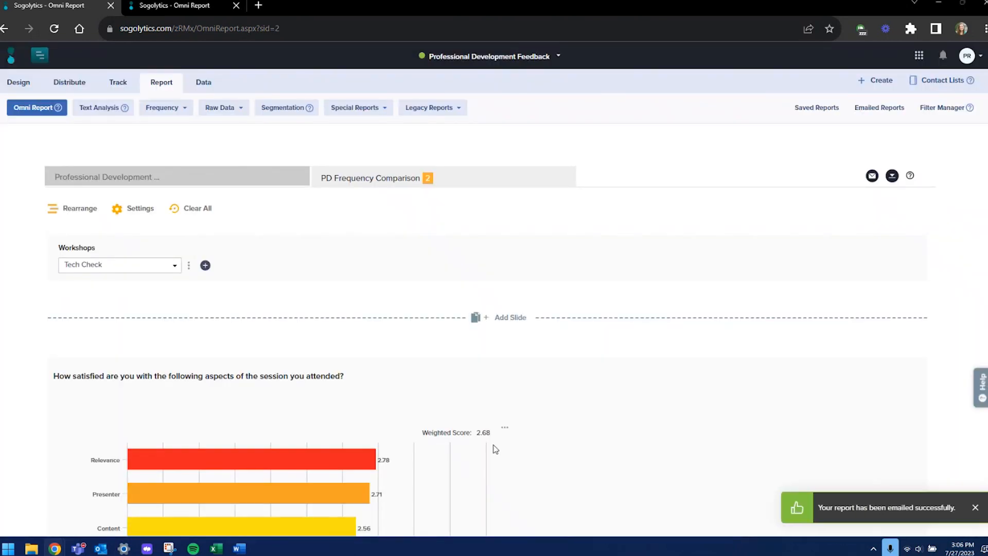
Step: View the shared report filtered to Tech Check and scroll through its charts
click(176, 5)
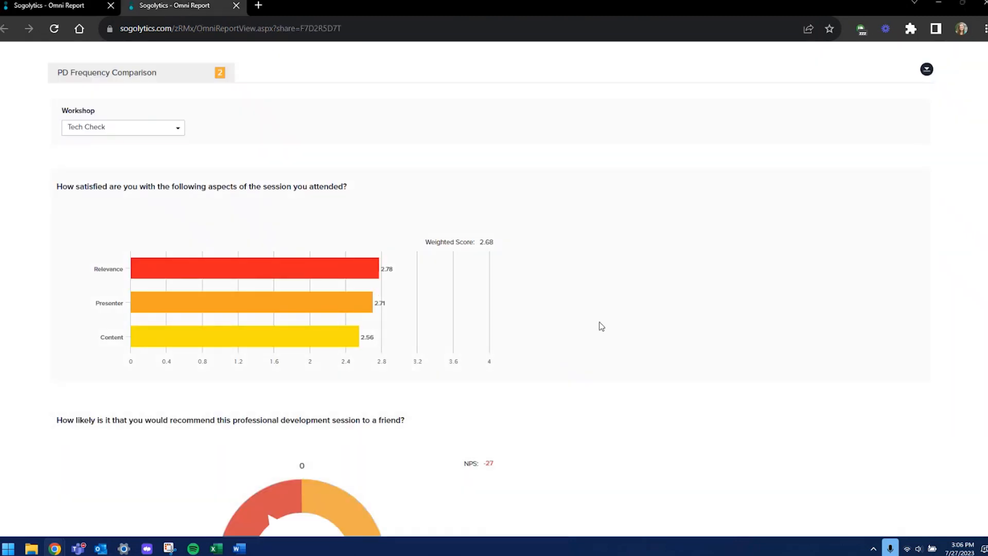
click(123, 127)
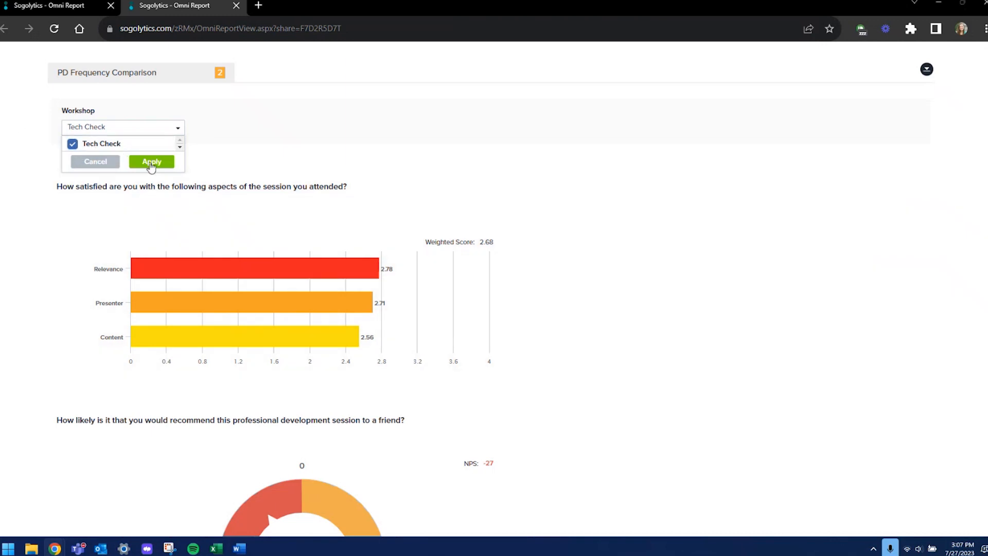
click(152, 161)
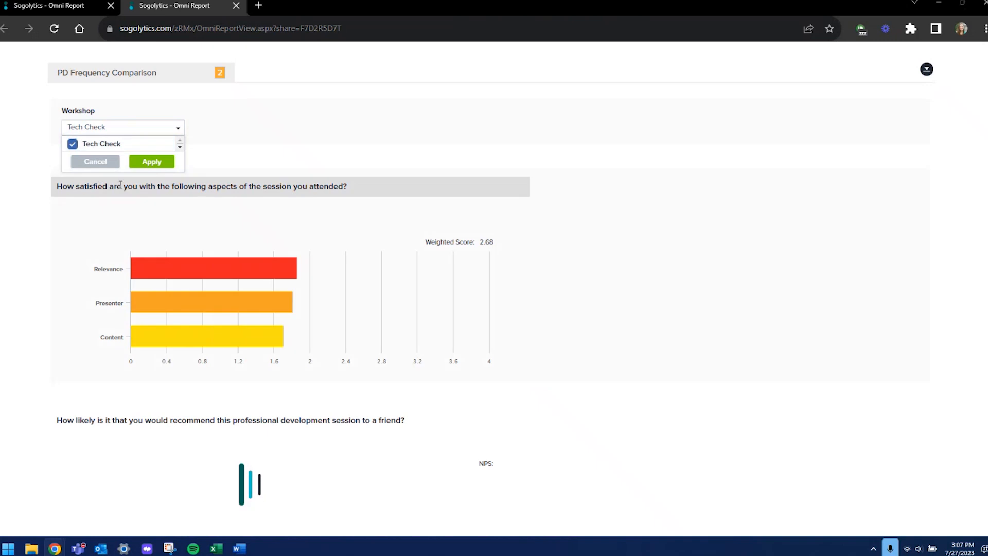
scroll(down, 3)
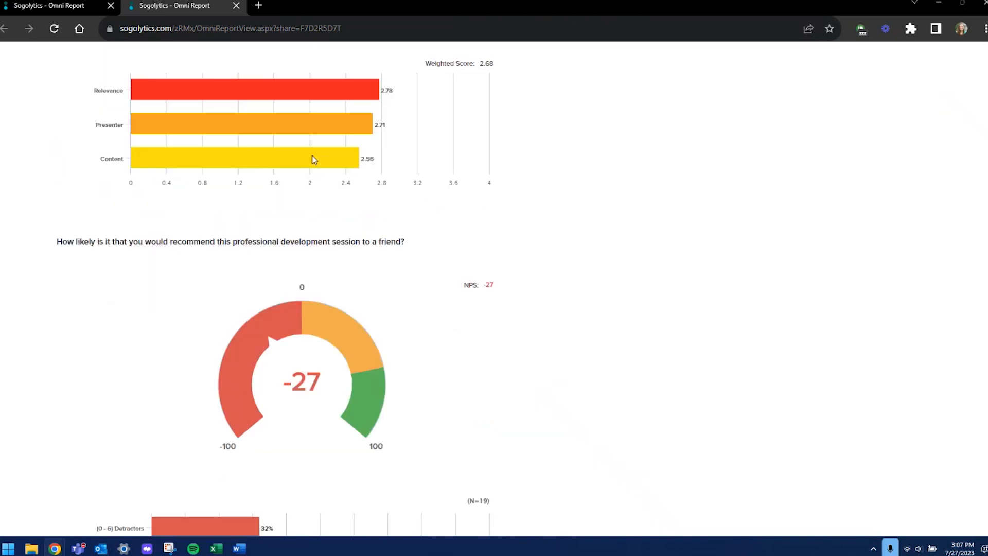
scroll(down, 3)
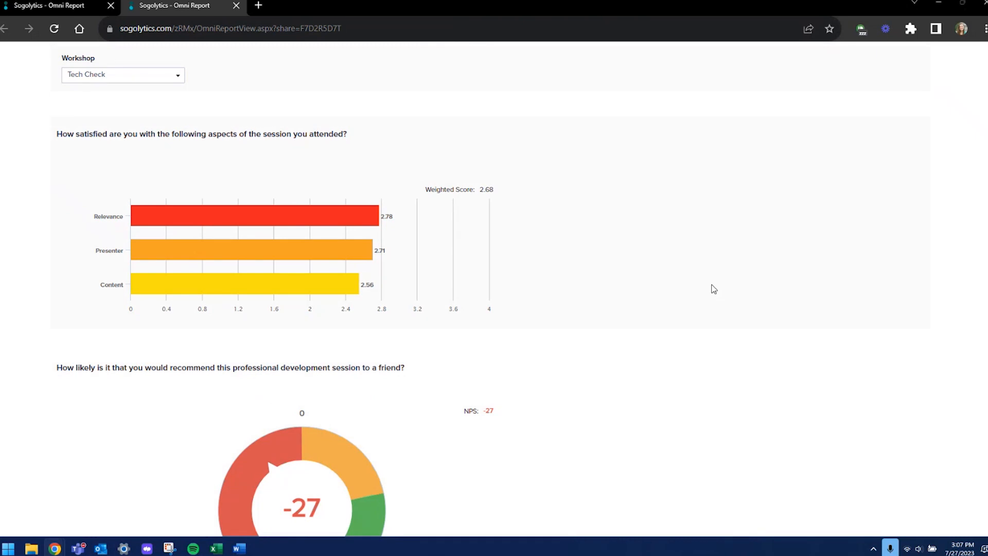
mouse_move(707, 305)
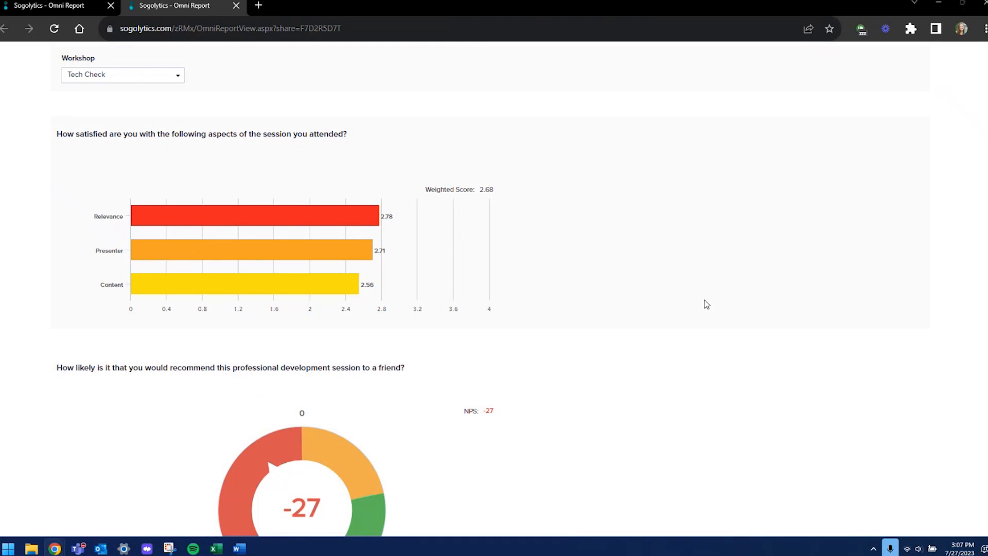